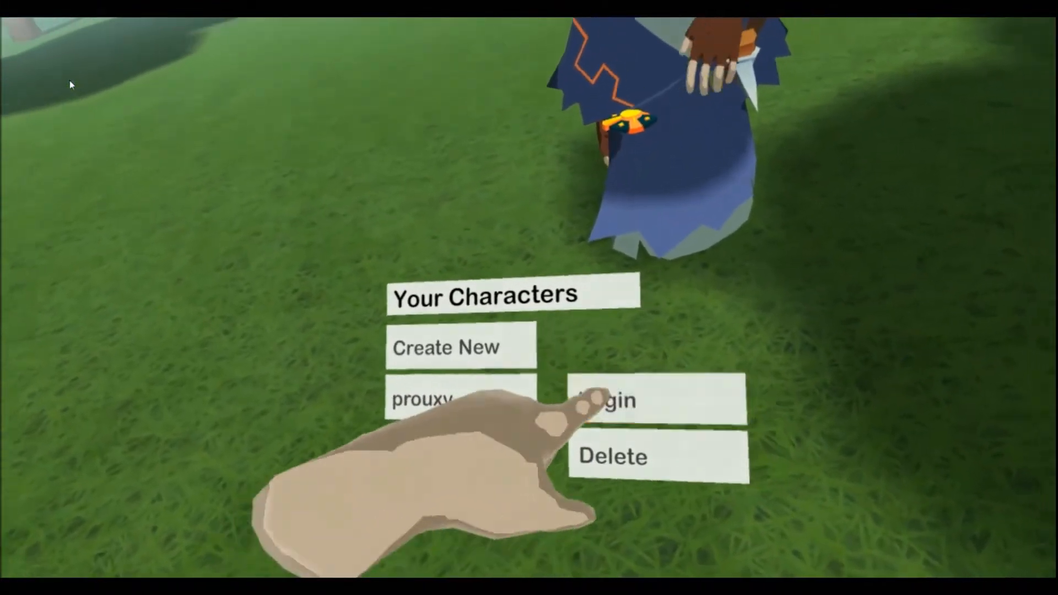
Log in with the existing rune mage character from the Your Characters list
left_click(605, 398)
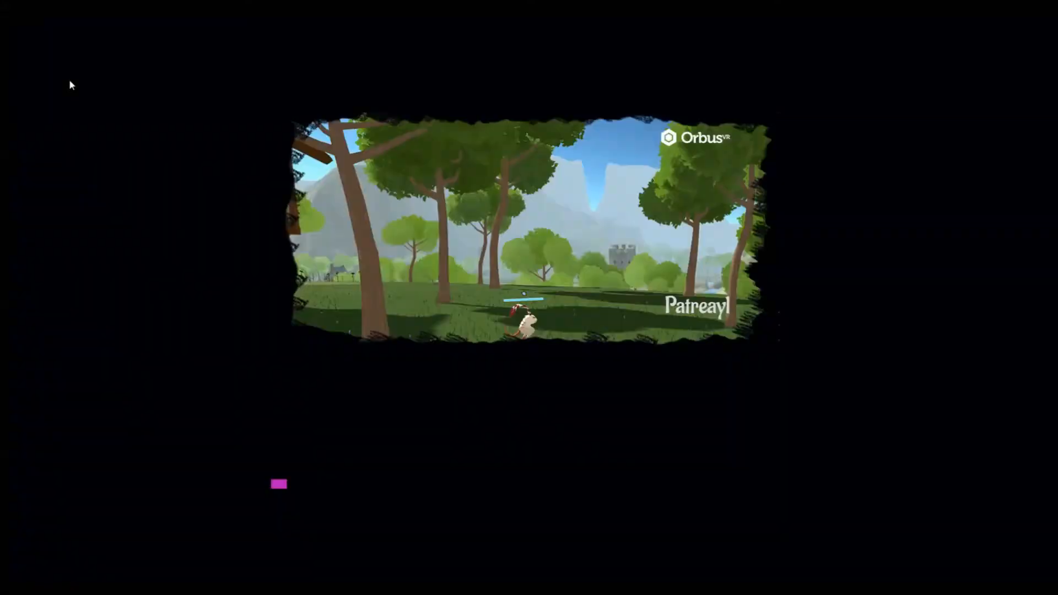